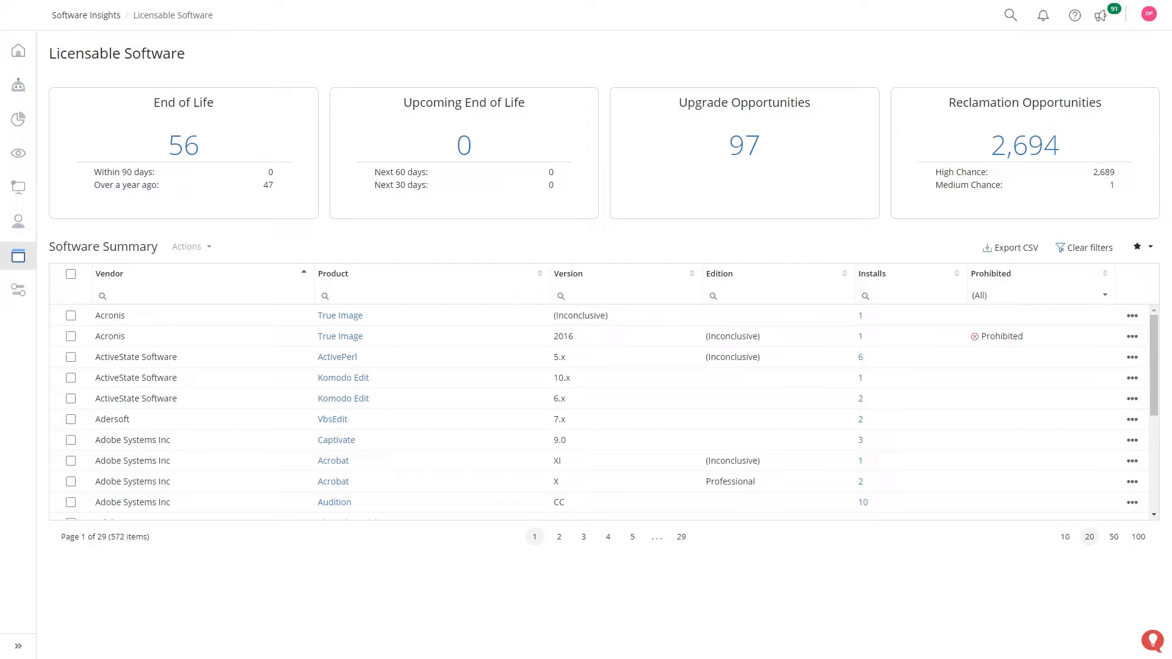
# Open the SaaS applications list and select Adobe to view its per-product license usage.
pyautogui.click(1023, 102)
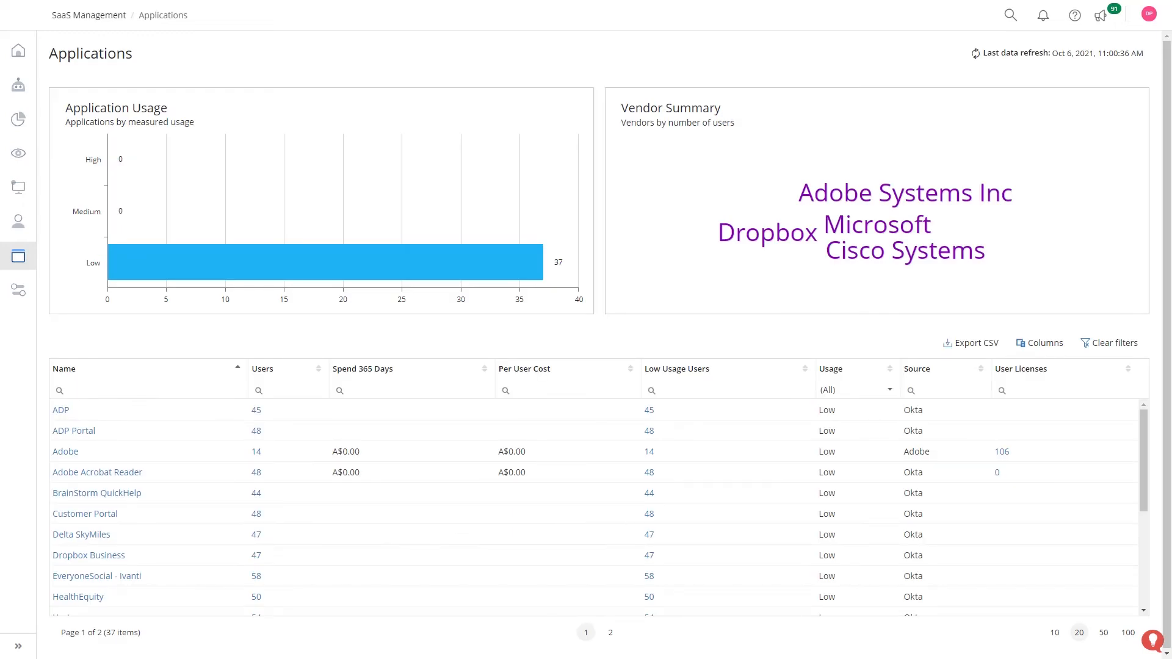
pyautogui.click(65, 450)
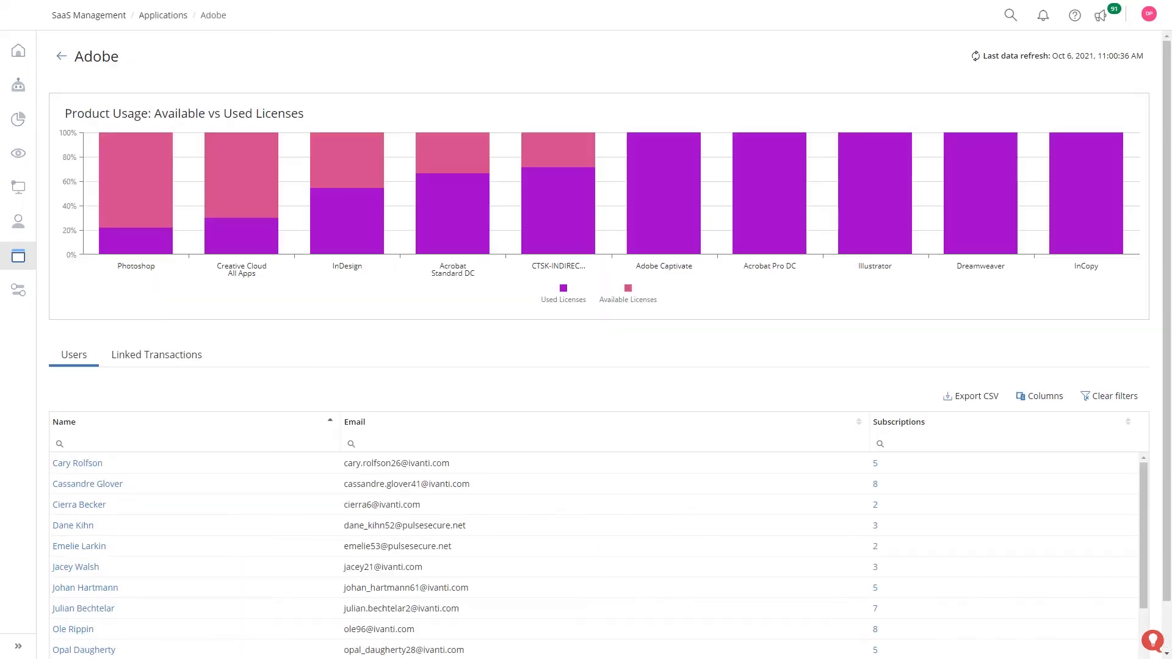